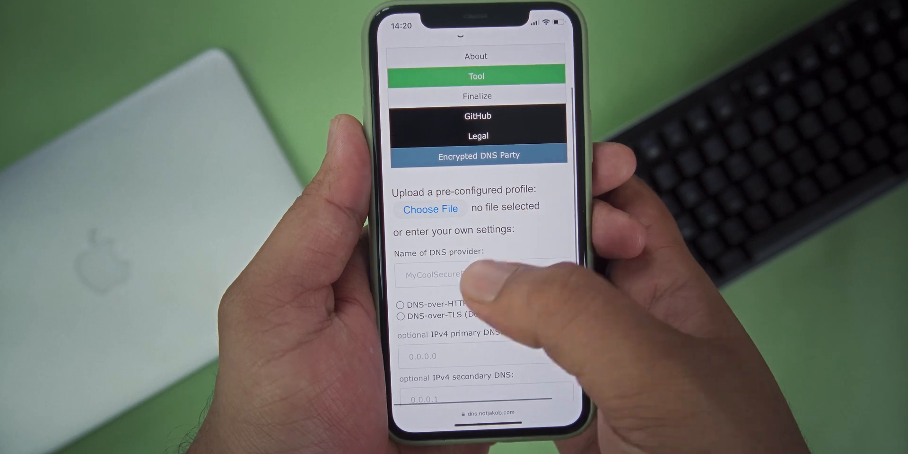
Enter 'Google dns' as the DNS provider name in the profile form.
click(475, 274)
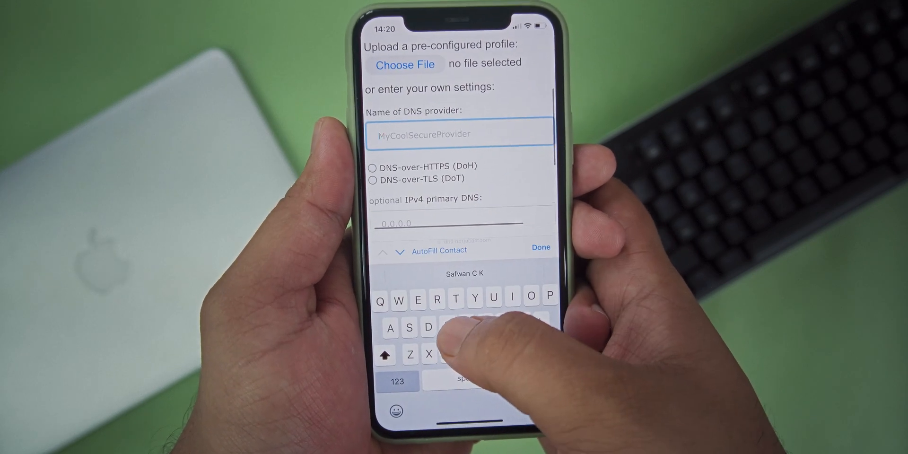
text(Google)
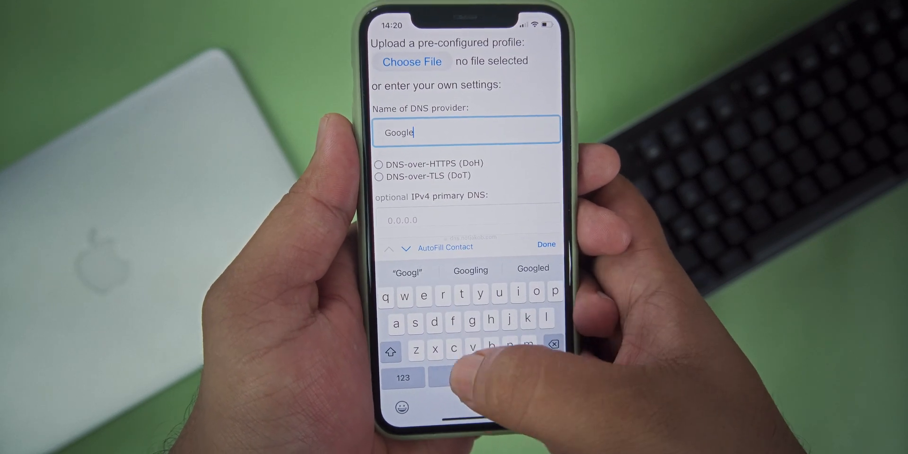
text(dns)
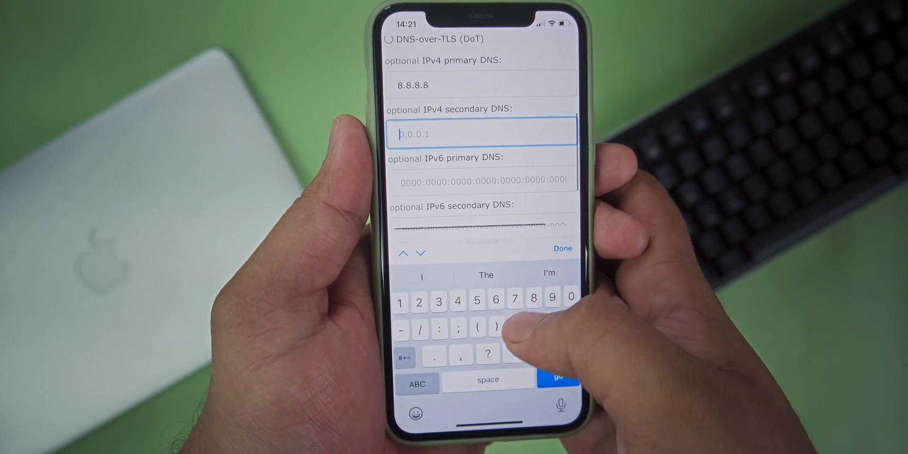
Start entering the secondary IPv4 DNS address 8.8.4.4.
text(8.8)
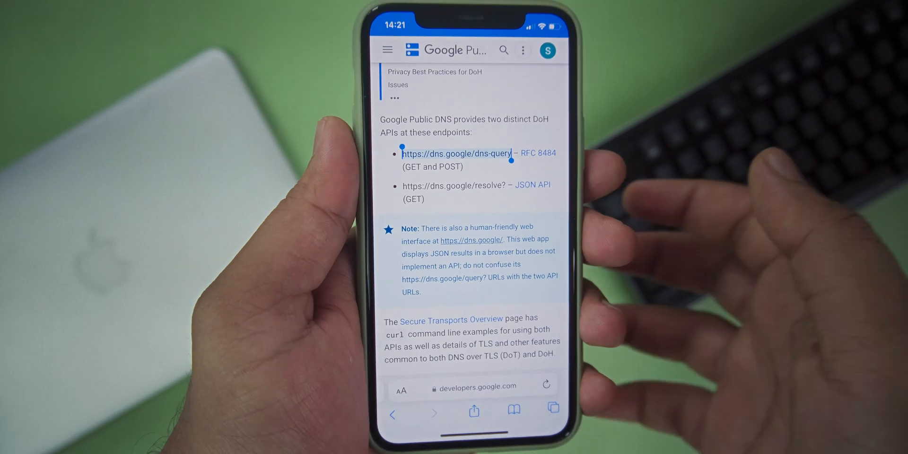
scroll(down, 3)
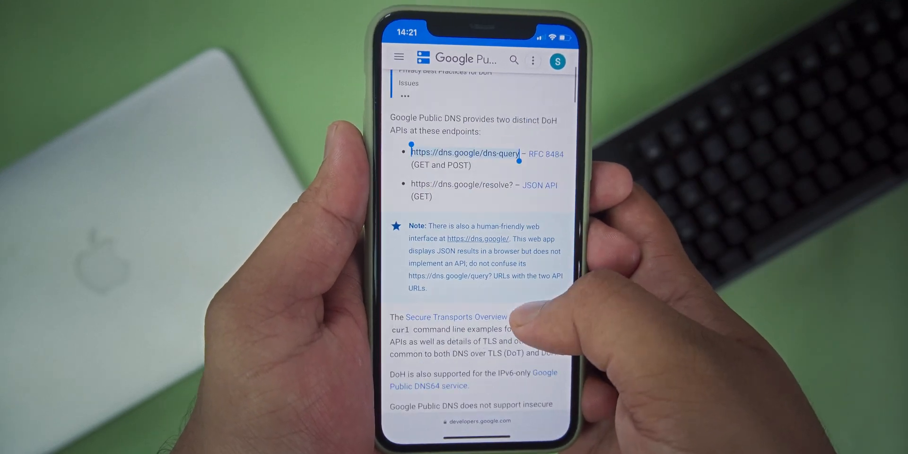
scroll(down, 3)
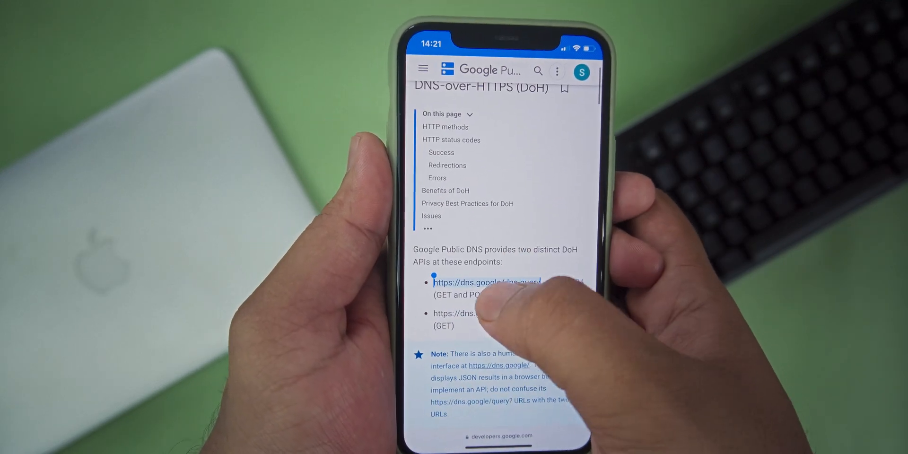
click(483, 283)
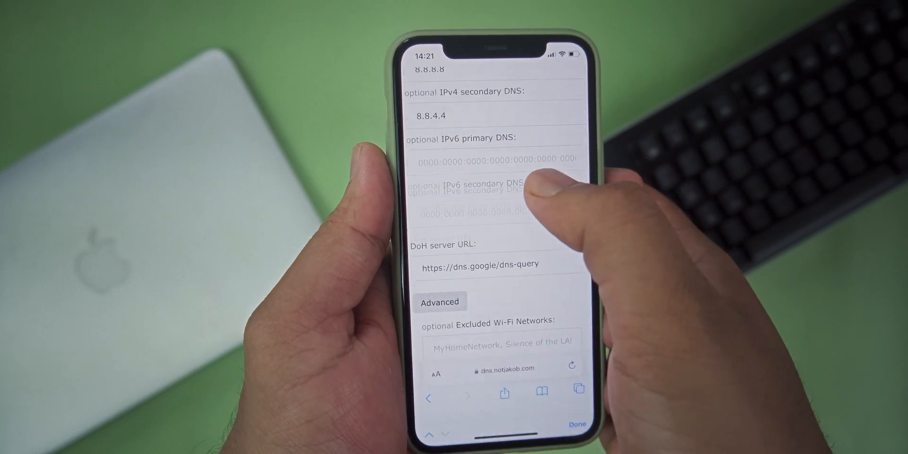
scroll(down, 3)
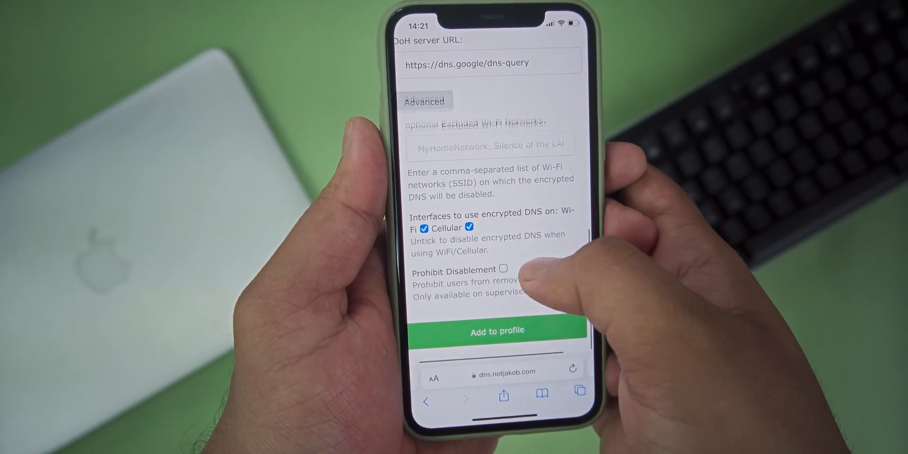
Add the Google configuration to the profile and download it as dns.mobileconfig.
click(496, 330)
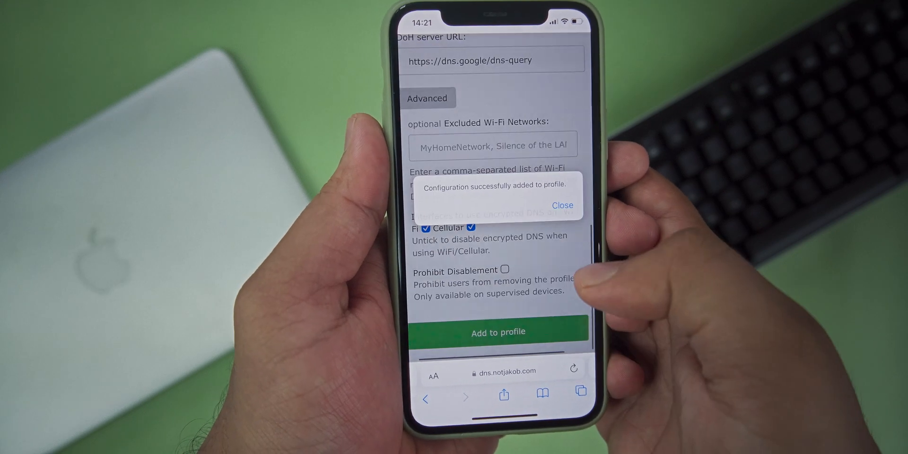
click(561, 205)
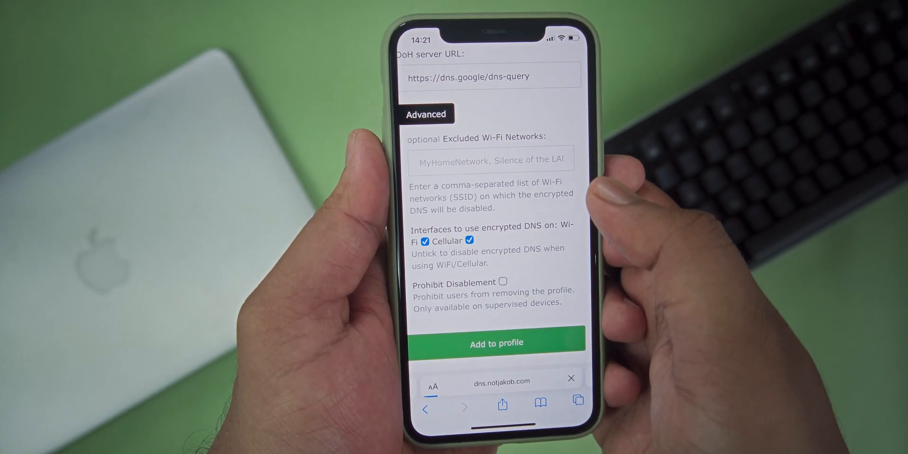
click(497, 342)
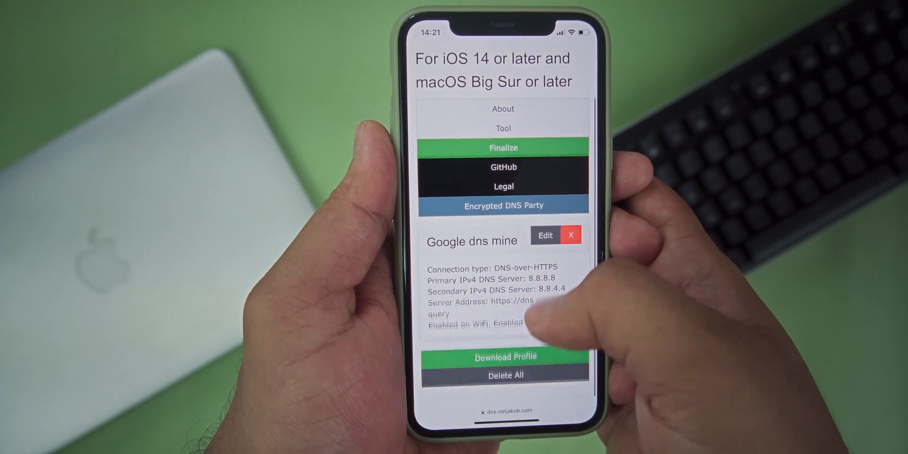
click(504, 356)
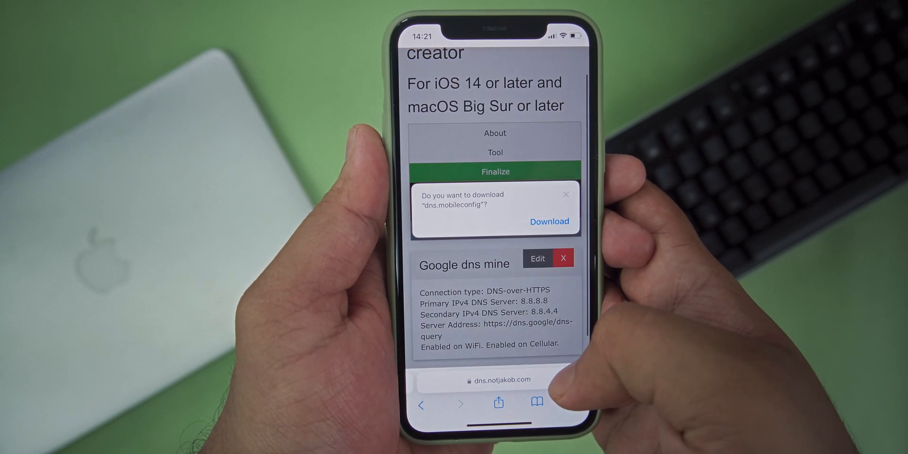